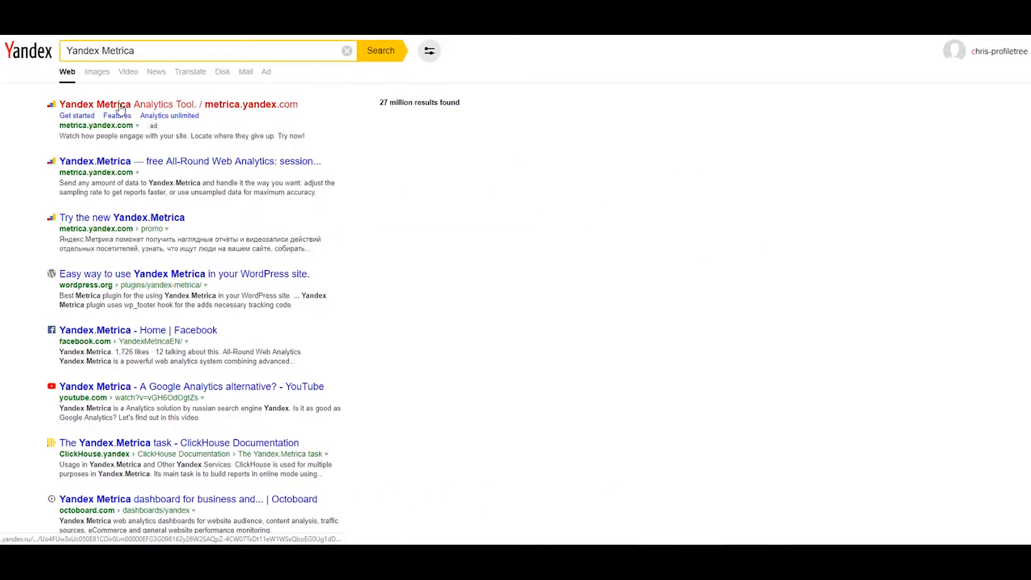
Go to the Yandex Metrica site from search results and start a new tag
{"action": "left_click", "coordinate": [126, 104]}
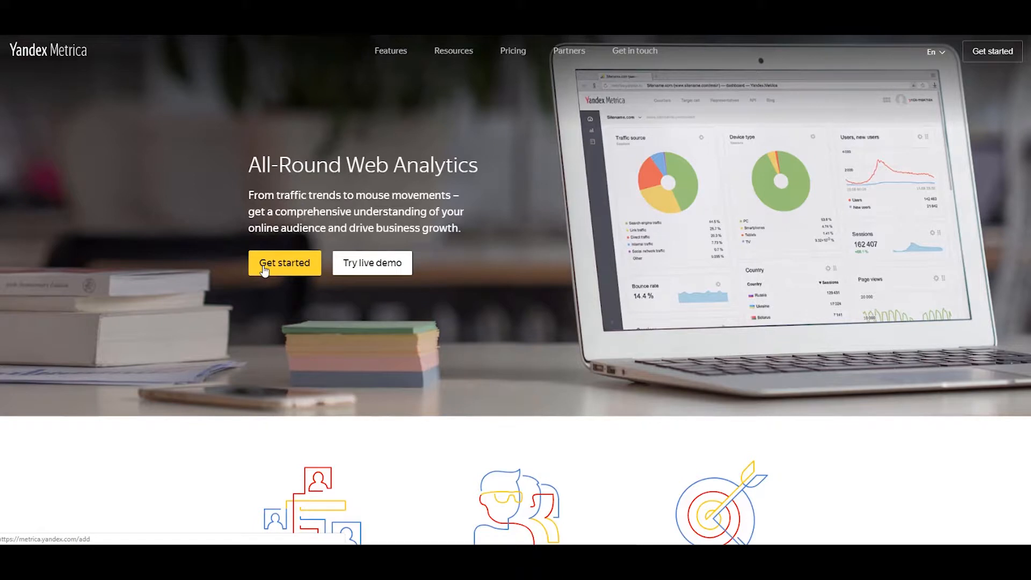
{"action": "left_click", "coordinate": [283, 262]}
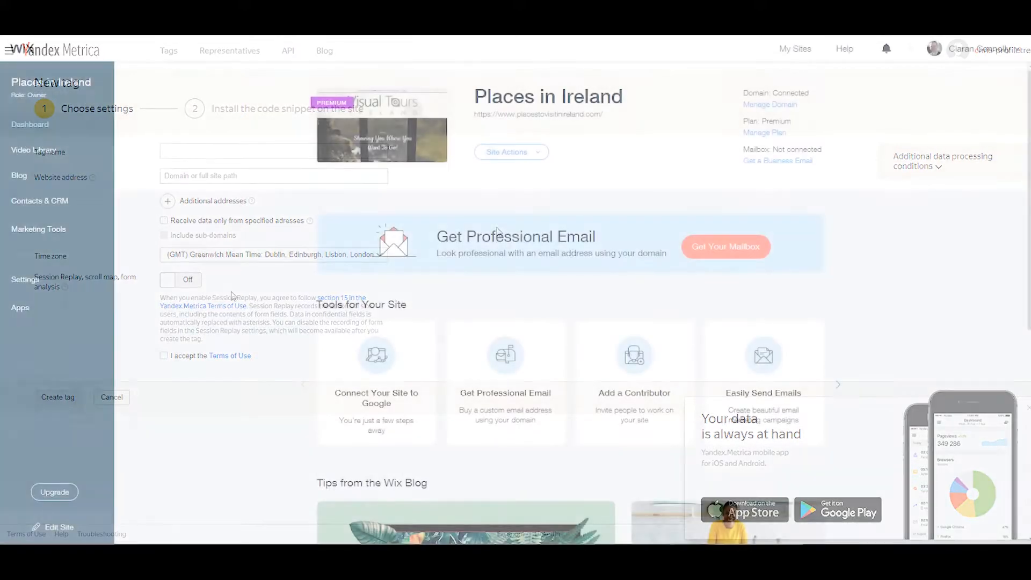
In the Wix dashboard, reach Tracking & Analytics settings and choose Yandex Metrica as the new tool
{"action": "left_click", "coordinate": [111, 397]}
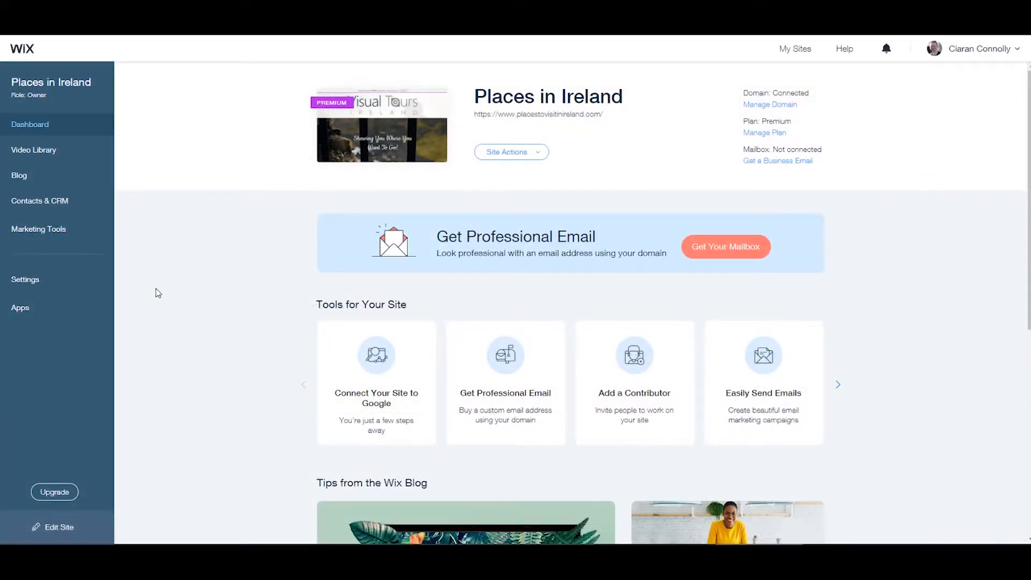
{"action": "left_click", "coordinate": [25, 279]}
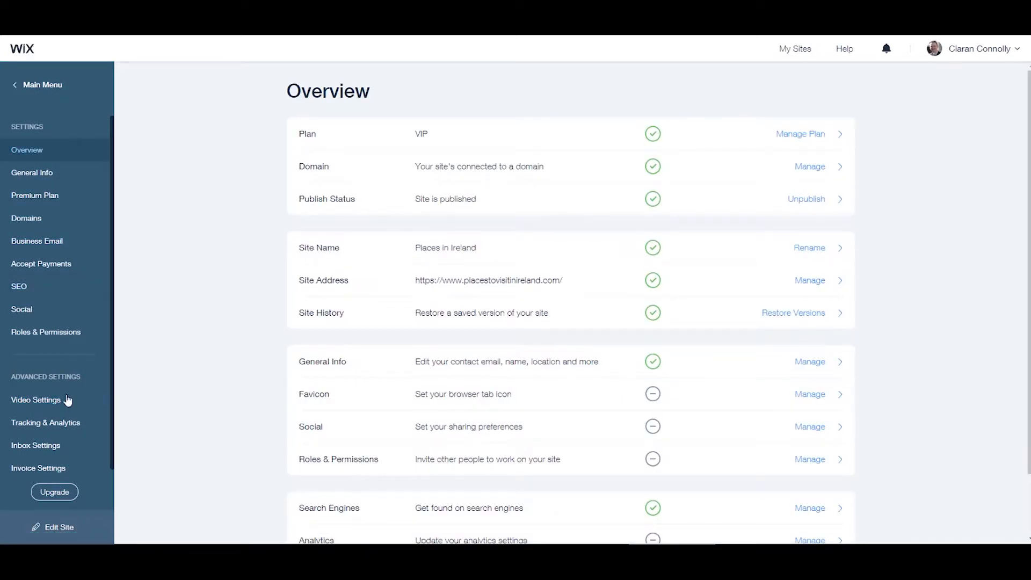
{"action": "left_click", "coordinate": [45, 422]}
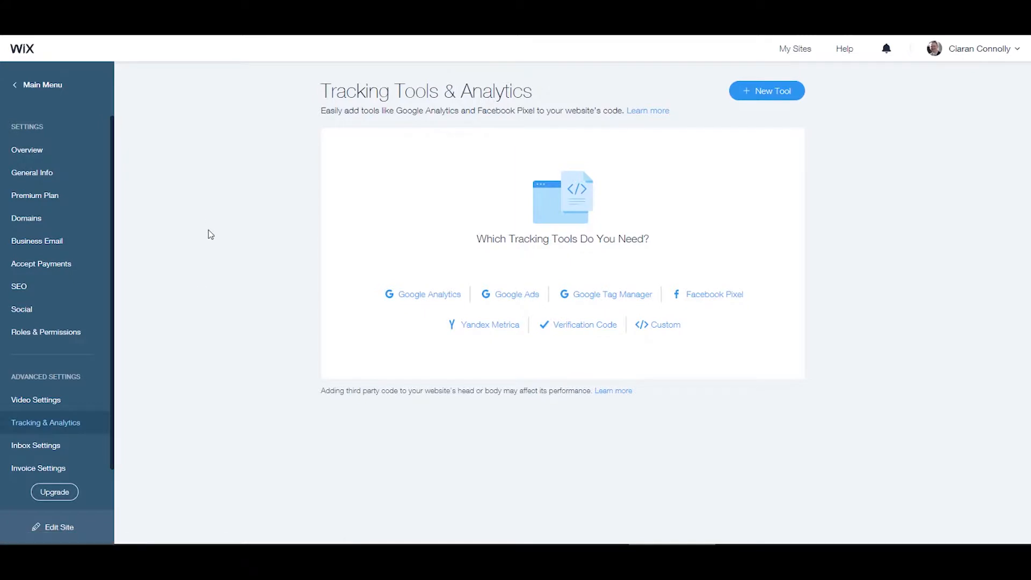
{"action": "left_click", "coordinate": [766, 90]}
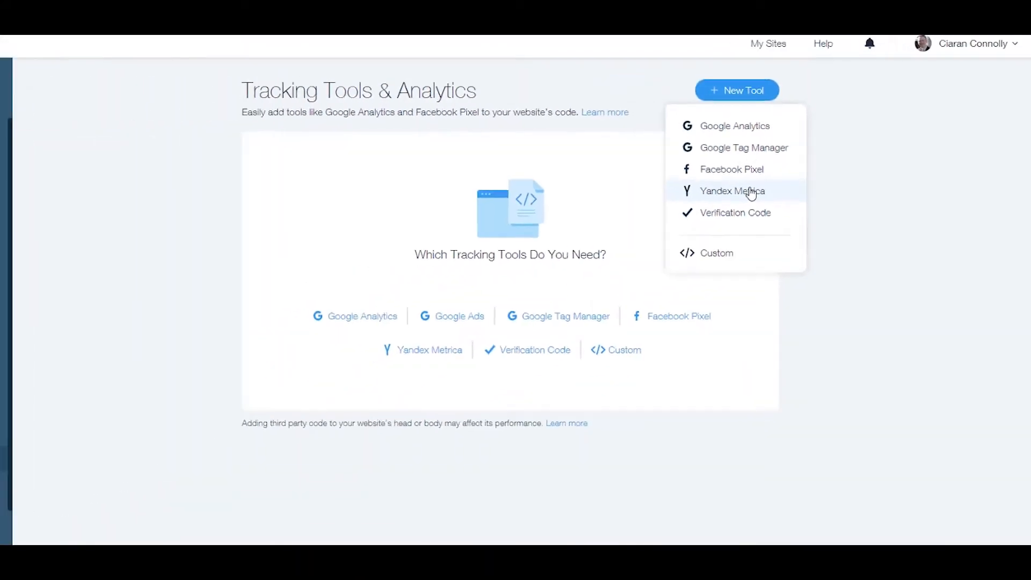
{"action": "left_click", "coordinate": [731, 191]}
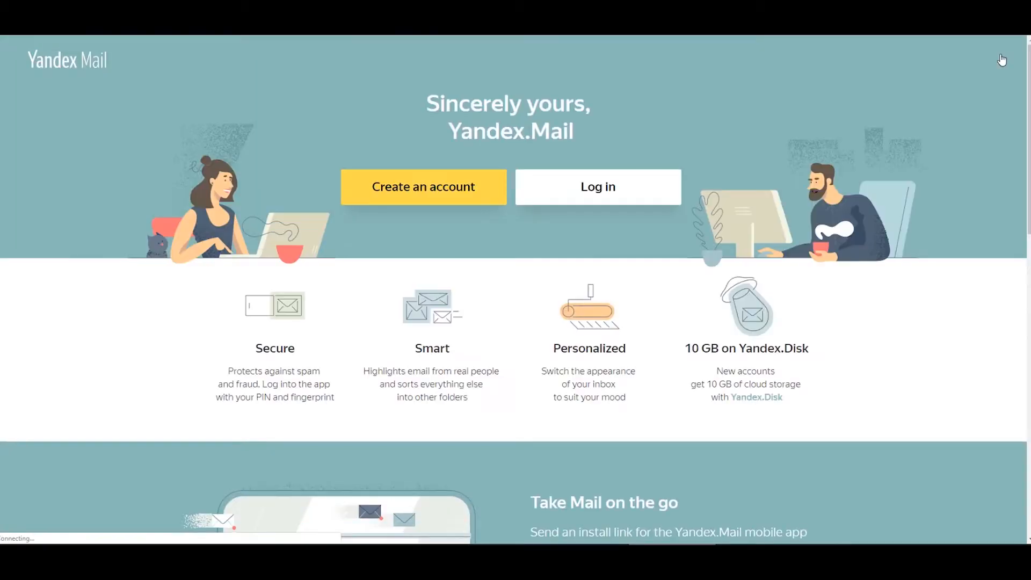
Search Yandex for 'Yandex Metrica' and return to its landing page from the first result
{"action": "left_click", "coordinate": [423, 187]}
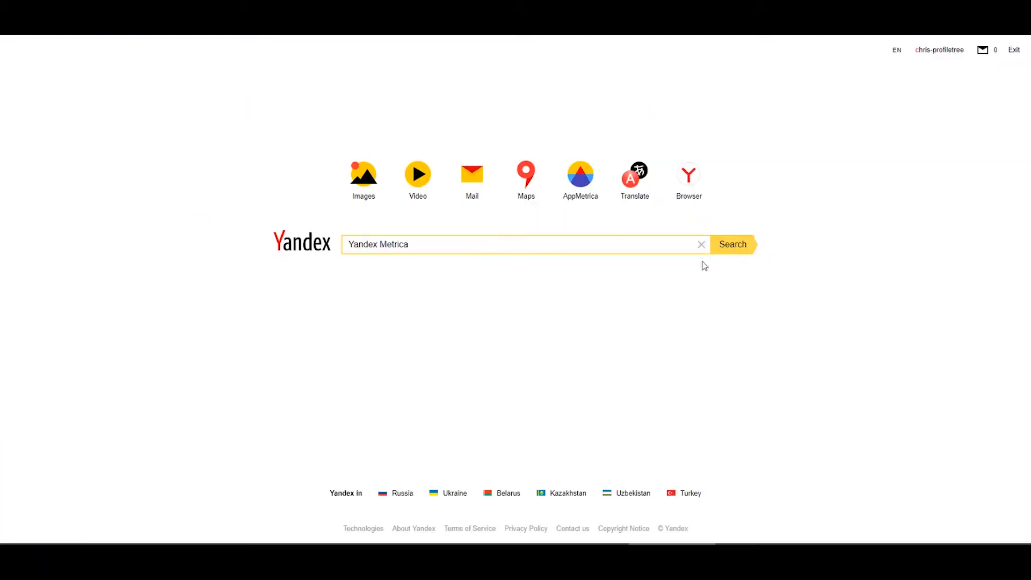
{"action": "left_click", "coordinate": [731, 244]}
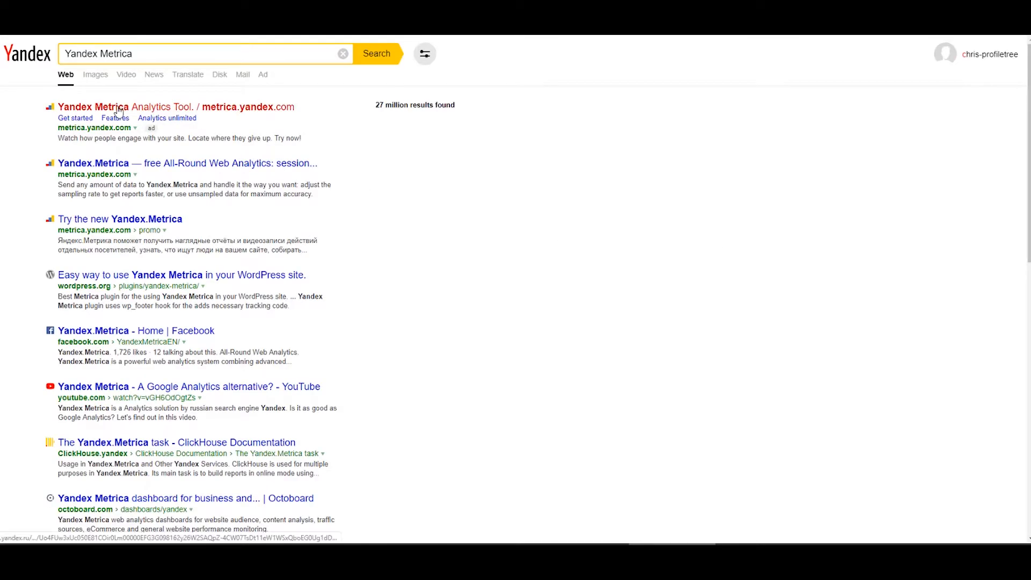
{"action": "left_click", "coordinate": [129, 106]}
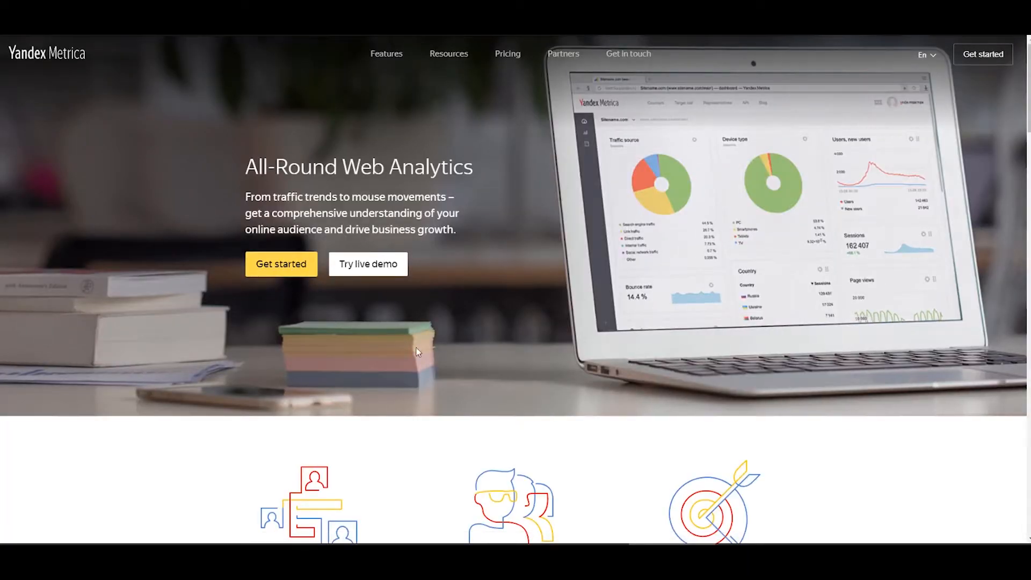
{"action": "mouse_move", "coordinate": [281, 264]}
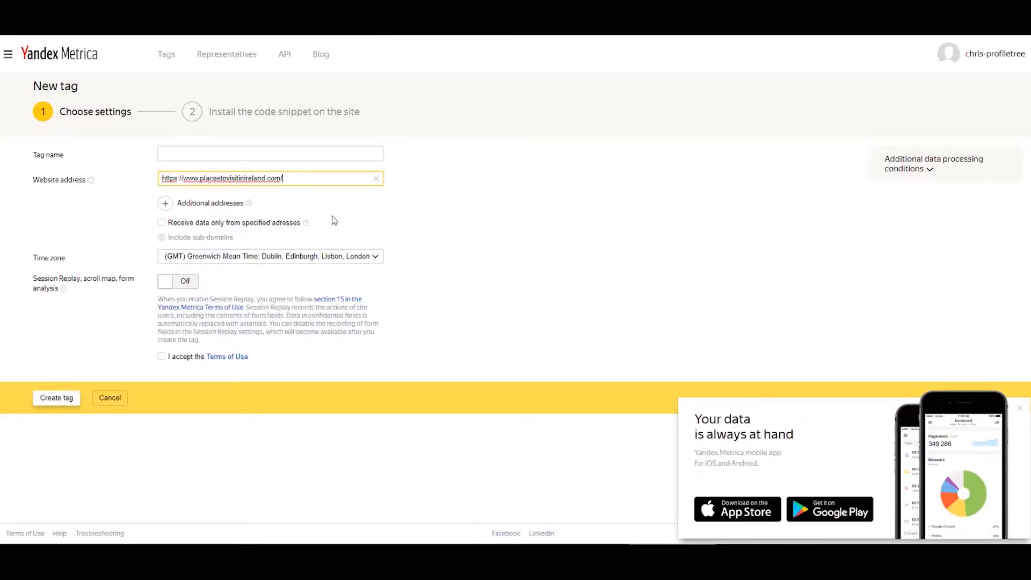
{"action": "left_click", "coordinate": [269, 153]}
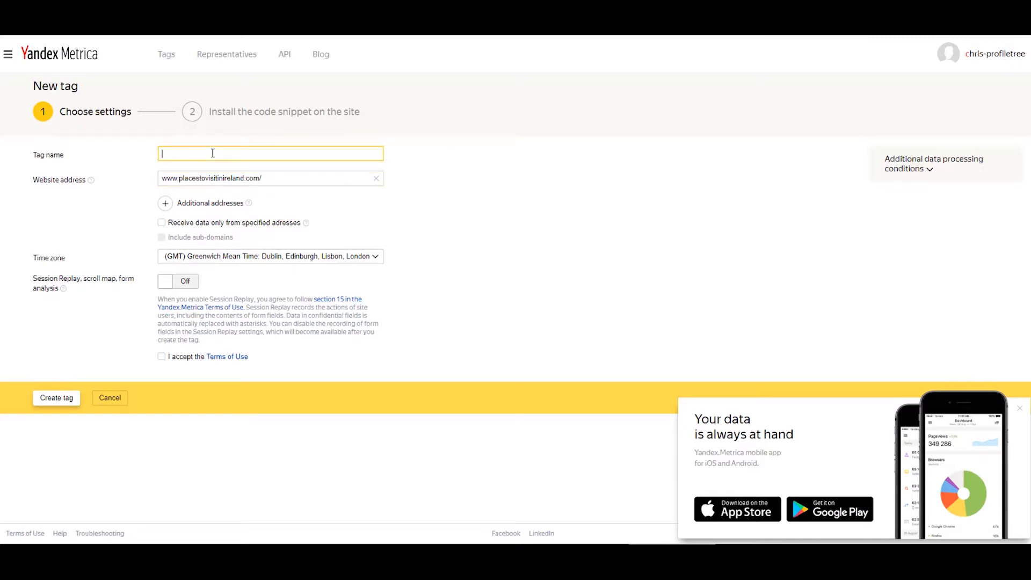
{"action": "type", "text": "placestovisi"}
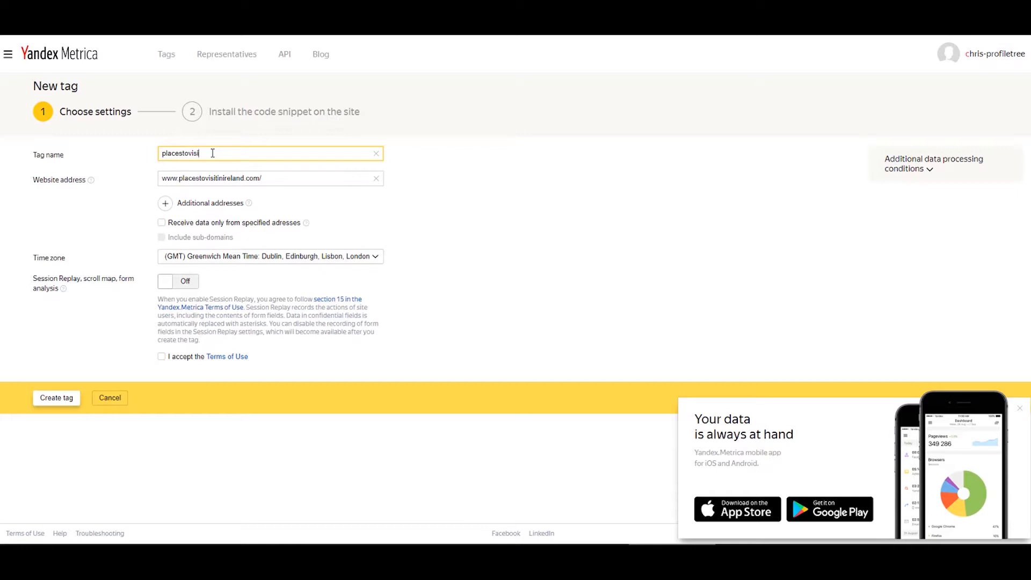
{"action": "type", "text": "tinireland"}
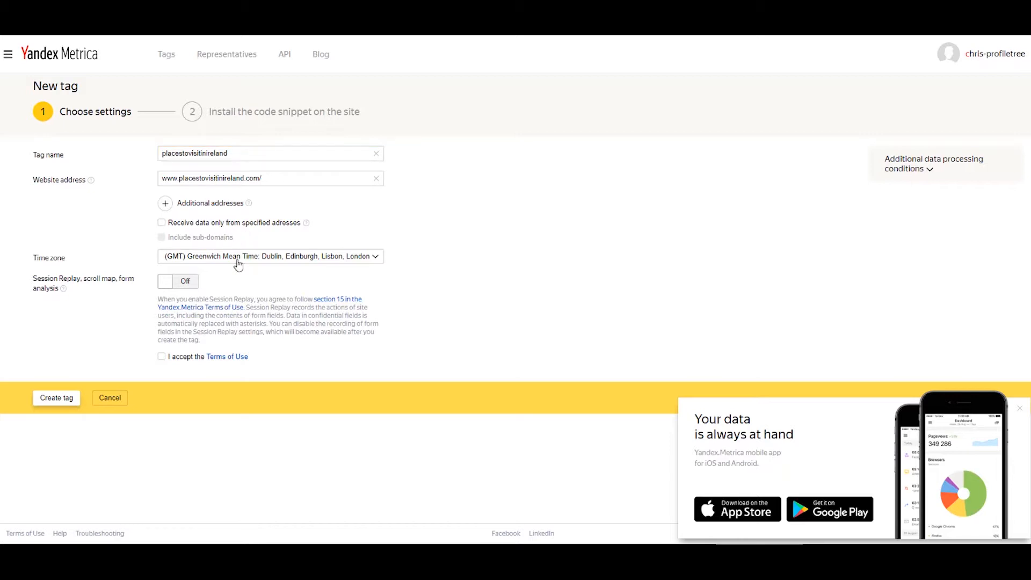
{"action": "left_click", "coordinate": [178, 280]}
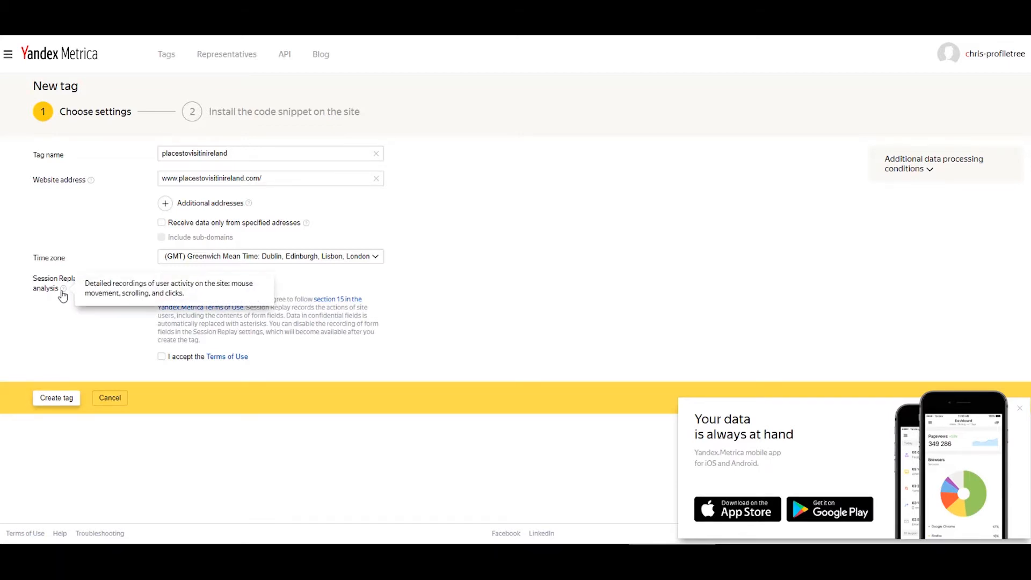
{"action": "mouse_move", "coordinate": [167, 292]}
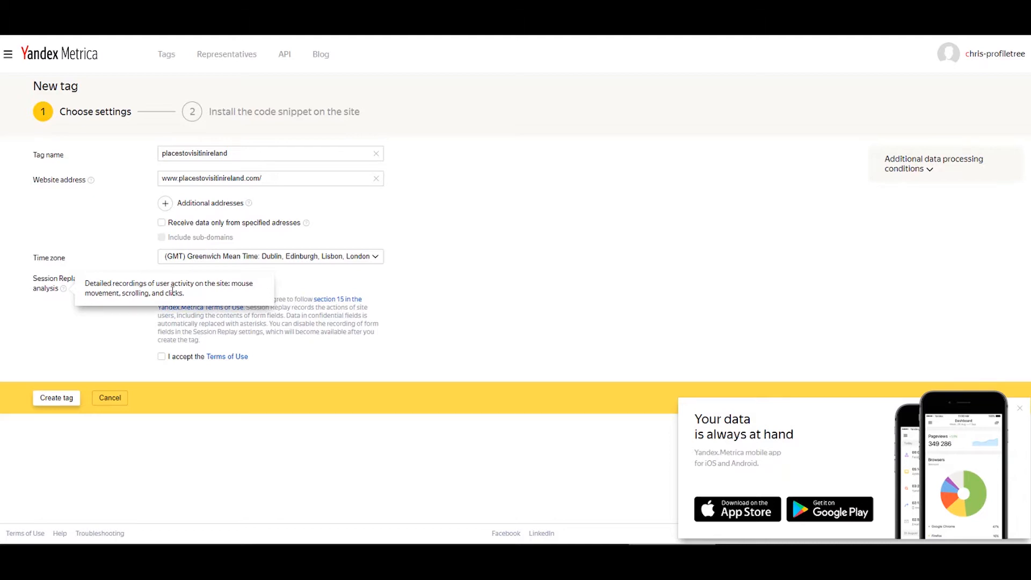
{"action": "mouse_move", "coordinate": [203, 302]}
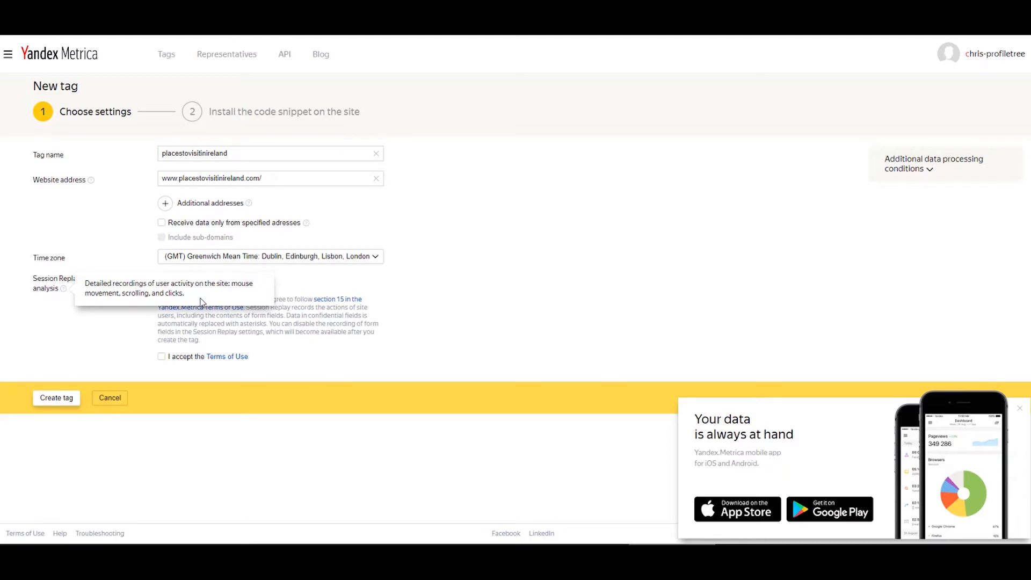
{"action": "mouse_move", "coordinate": [192, 296]}
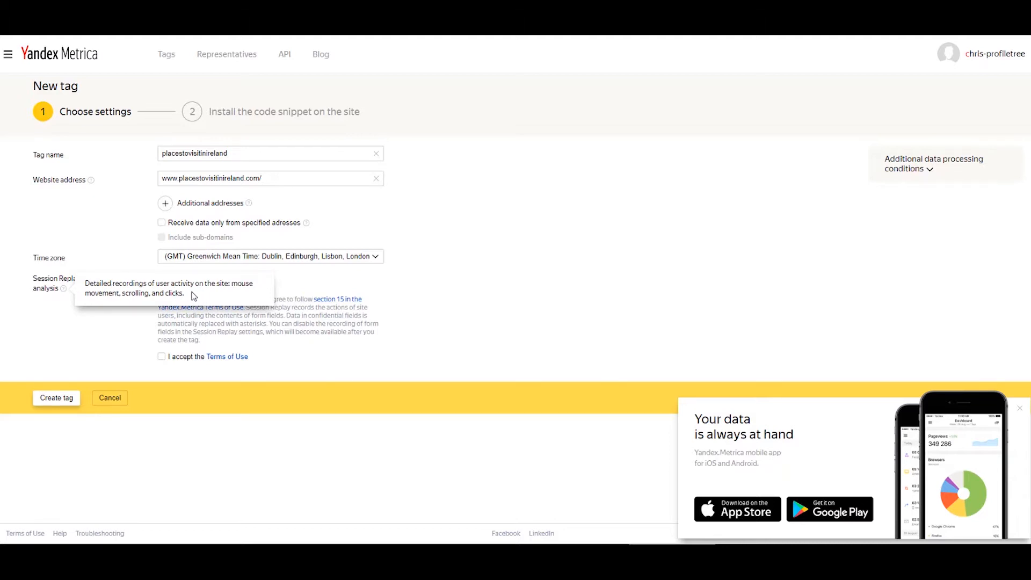
Enable Session Replay, accept the Terms of Use and create the tag
{"action": "left_click", "coordinate": [177, 281]}
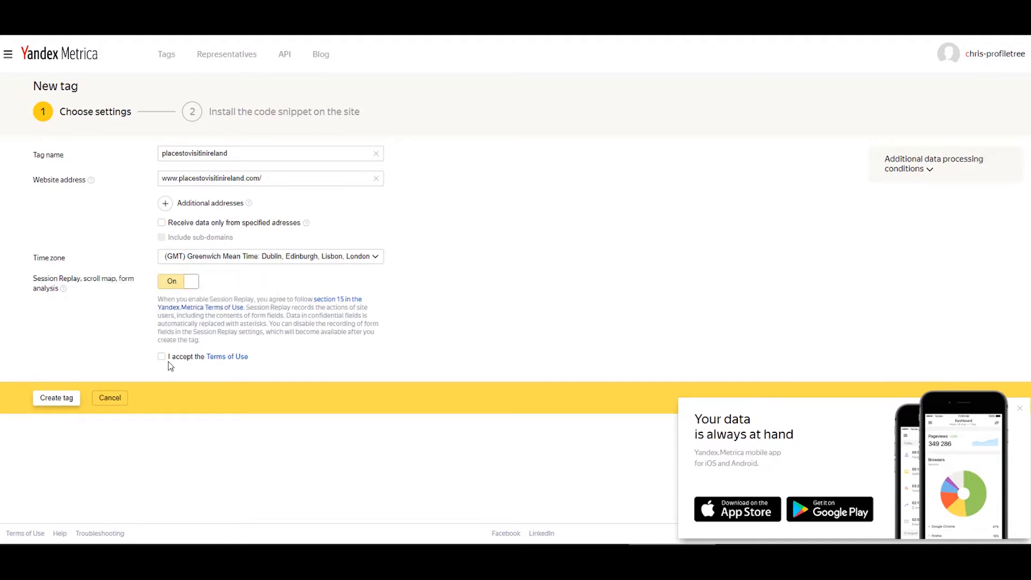
{"action": "left_click", "coordinate": [161, 356]}
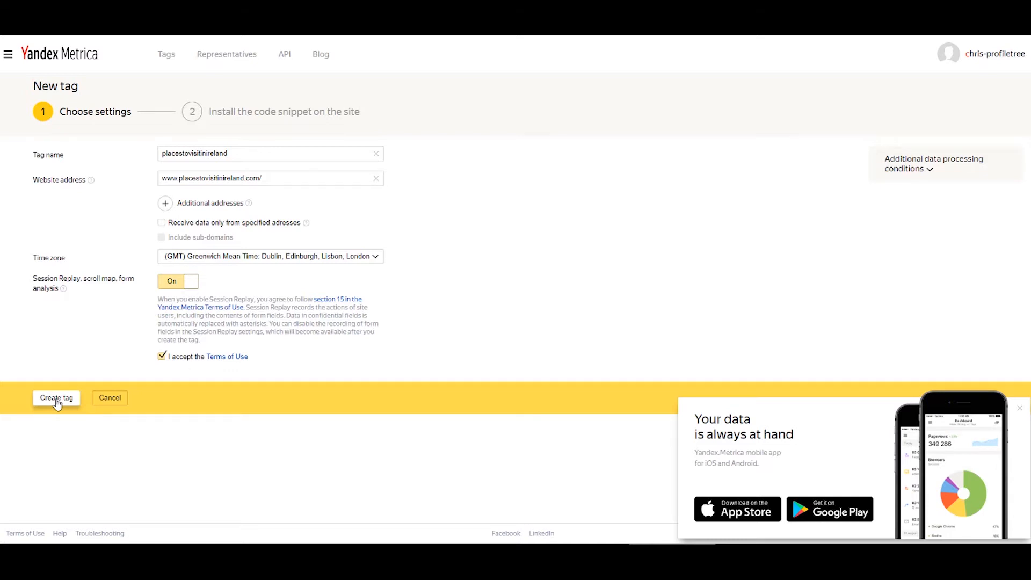
{"action": "left_click", "coordinate": [56, 397]}
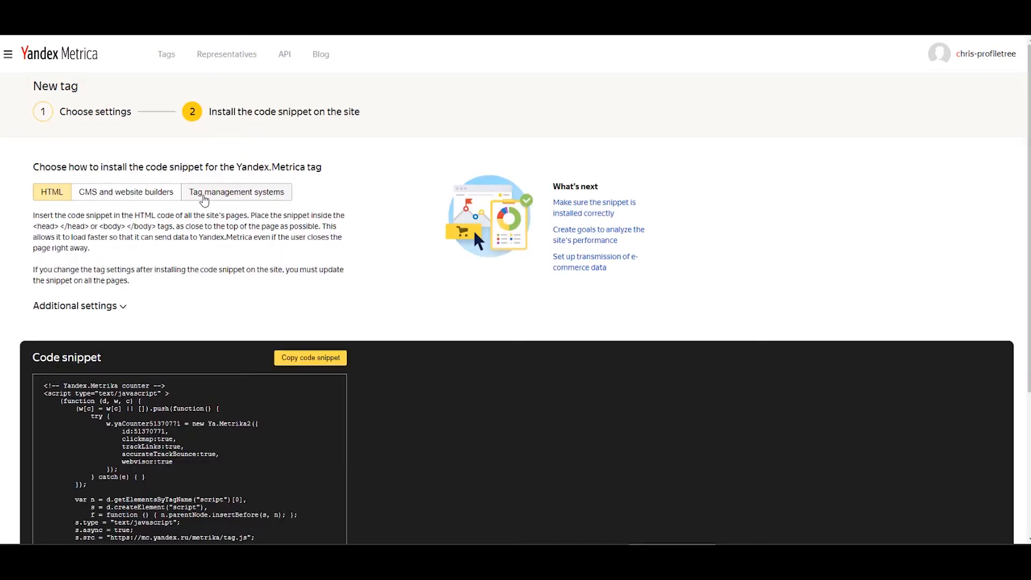
Switch to the CMS and website builders instructions and copy tag number 51370771
{"action": "left_click", "coordinate": [236, 191]}
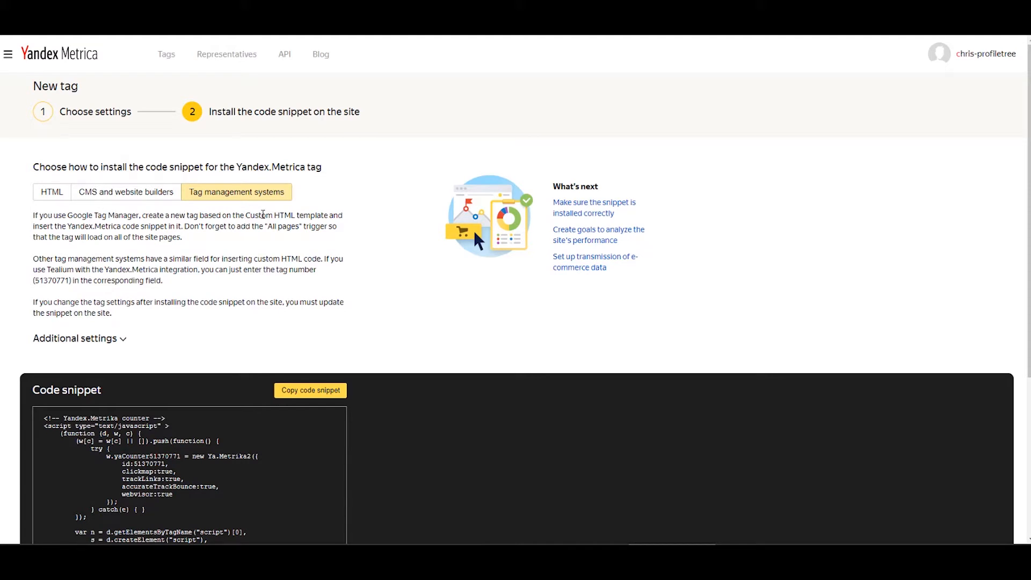
{"action": "mouse_move", "coordinate": [126, 192]}
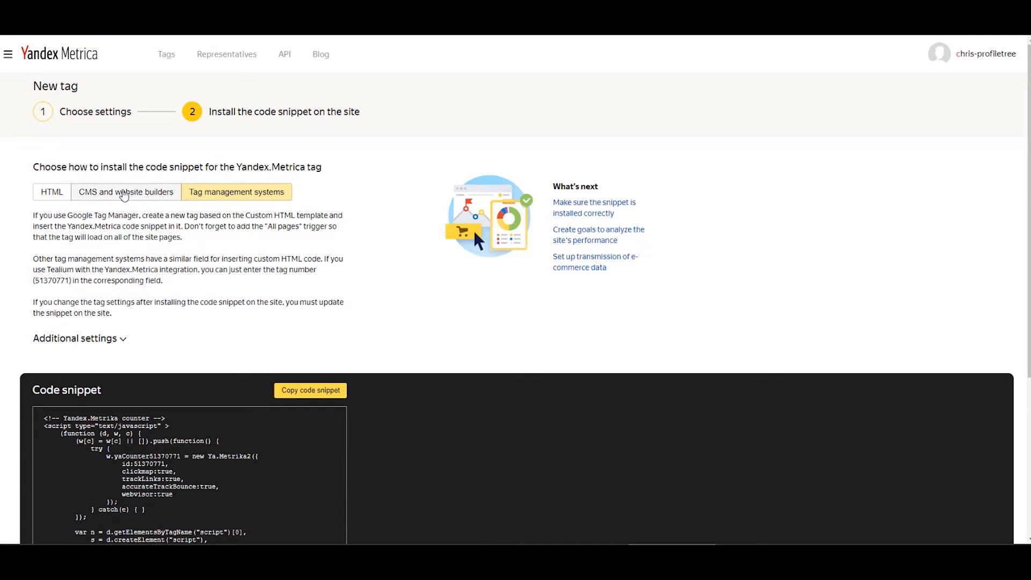
{"action": "left_click", "coordinate": [126, 192]}
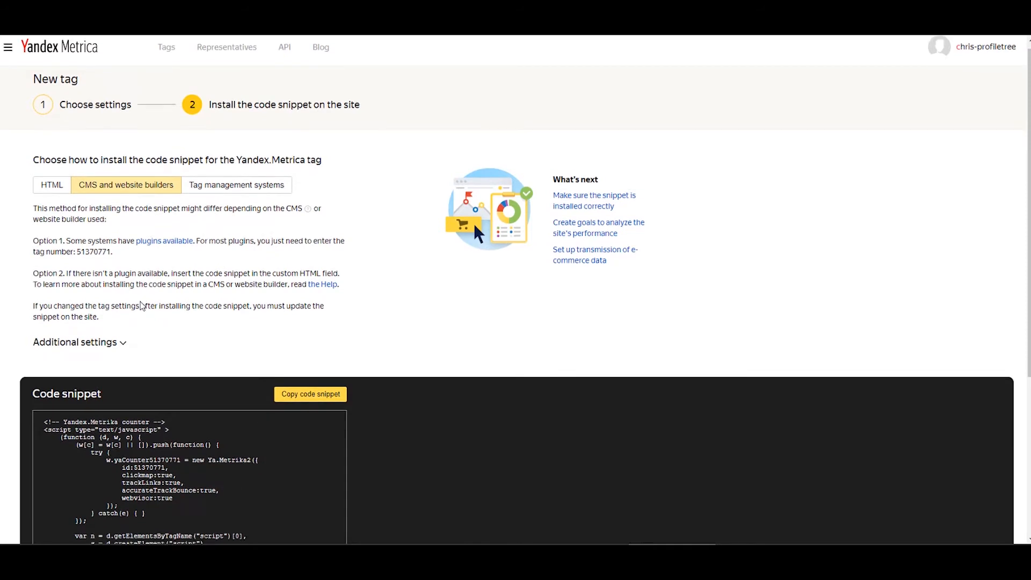
{"action": "scroll", "scroll_direction": "down", "scroll_amount": 3}
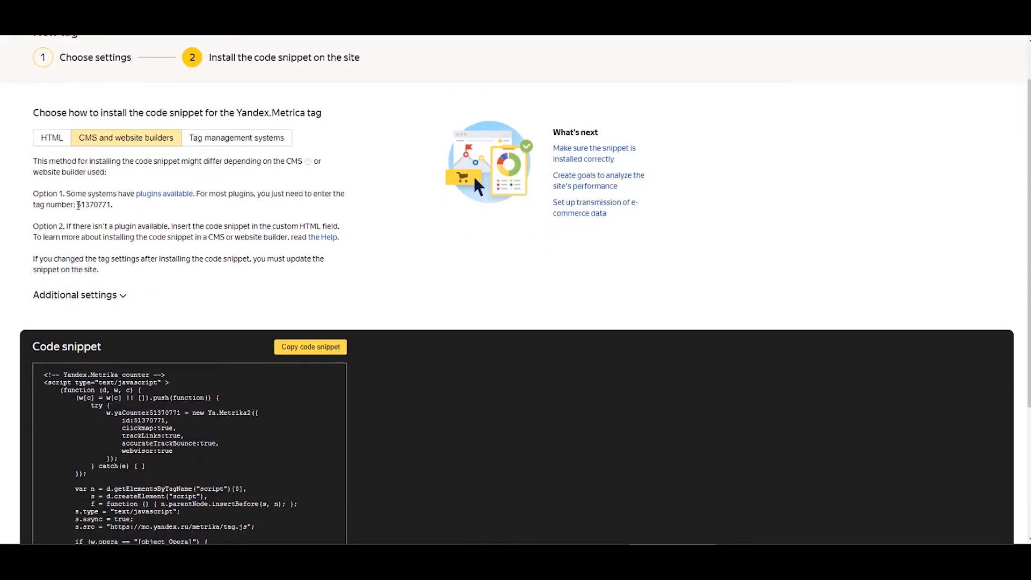
{"action": "right_click", "coordinate": [90, 204]}
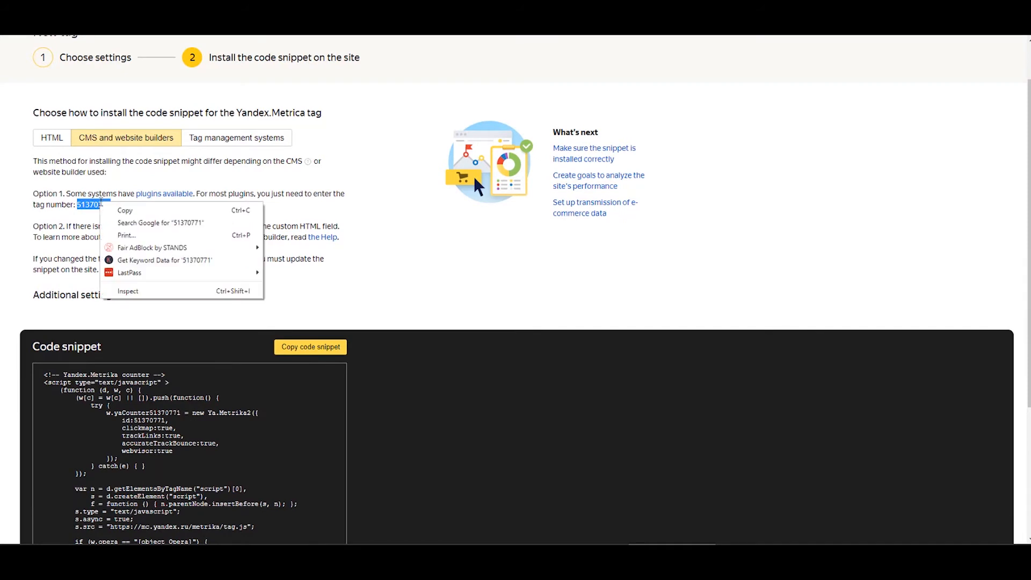
{"action": "left_click", "coordinate": [180, 206]}
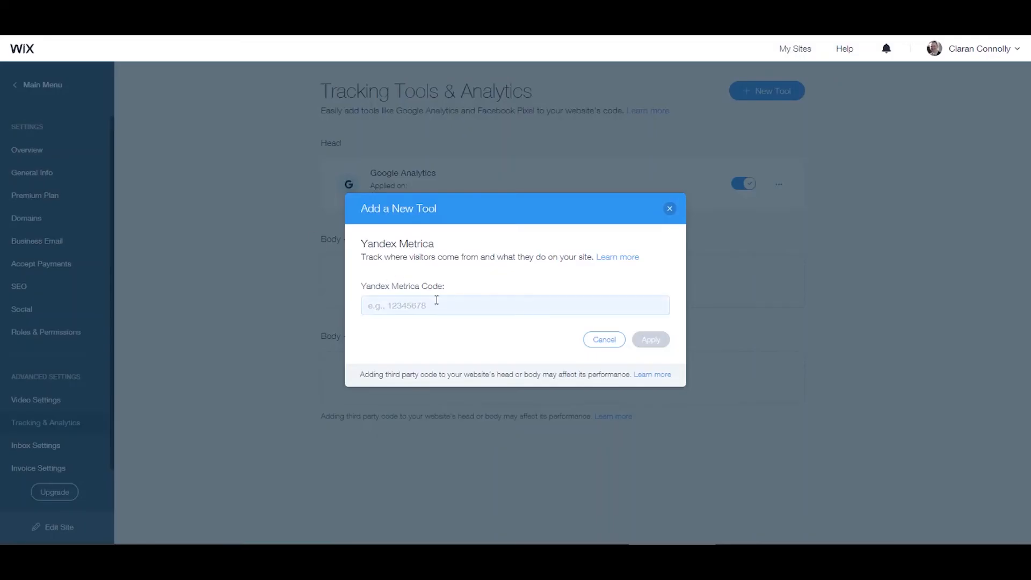
Paste tag number 51370771 into the Yandex Metrica Code field and apply it to the site
{"action": "type", "text": "51370771"}
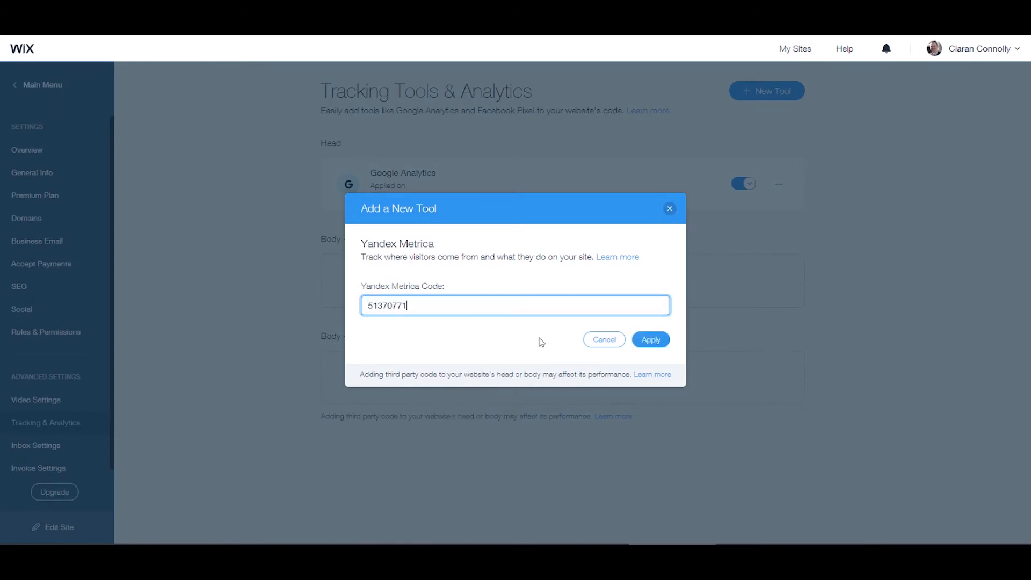
{"action": "left_click", "coordinate": [649, 339]}
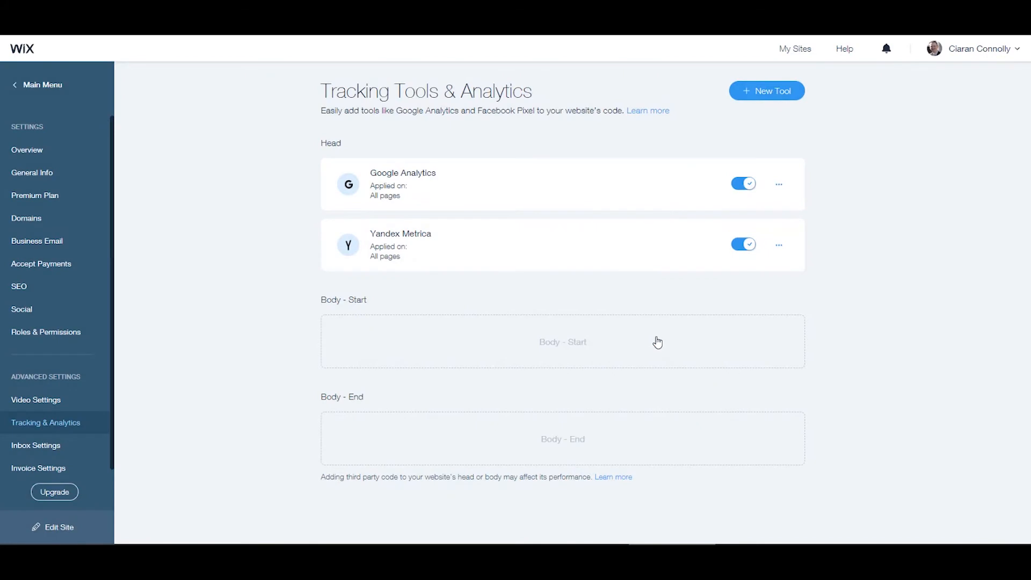
{"action": "mouse_move", "coordinate": [467, 238]}
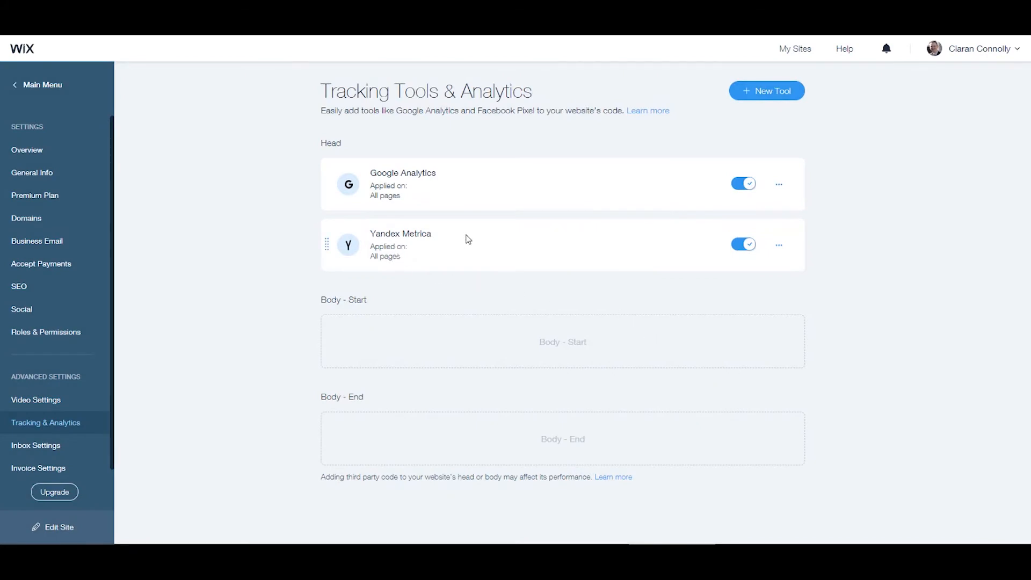